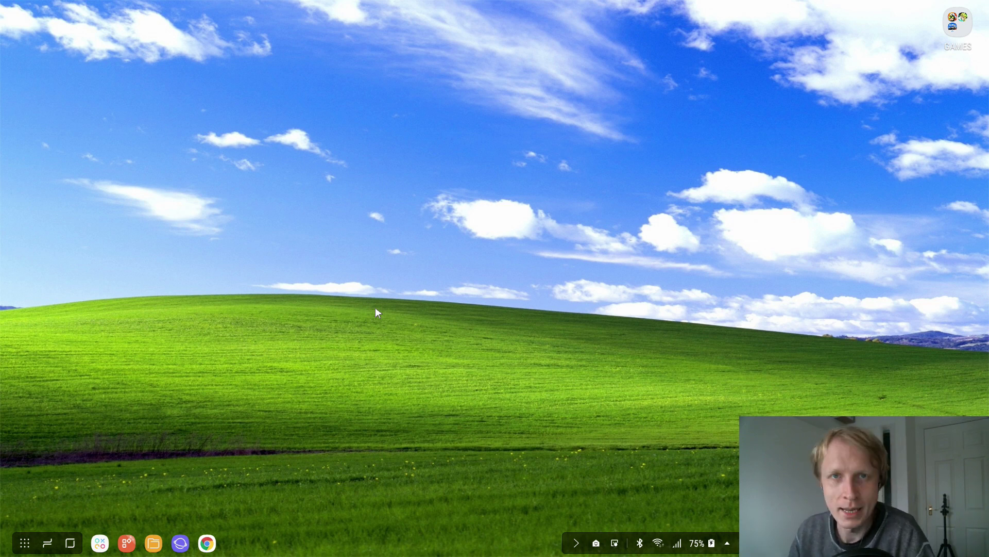
{"action": "mouse_move", "coordinate": [417, 304]}
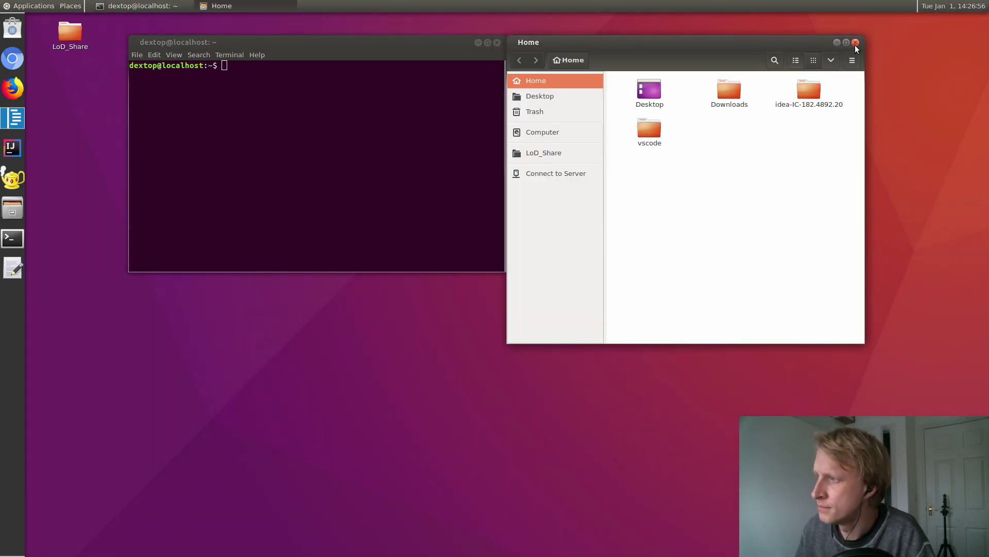
Close the Home file browser and zoom the terminal text in twice
{"action": "left_click", "coordinate": [856, 42]}
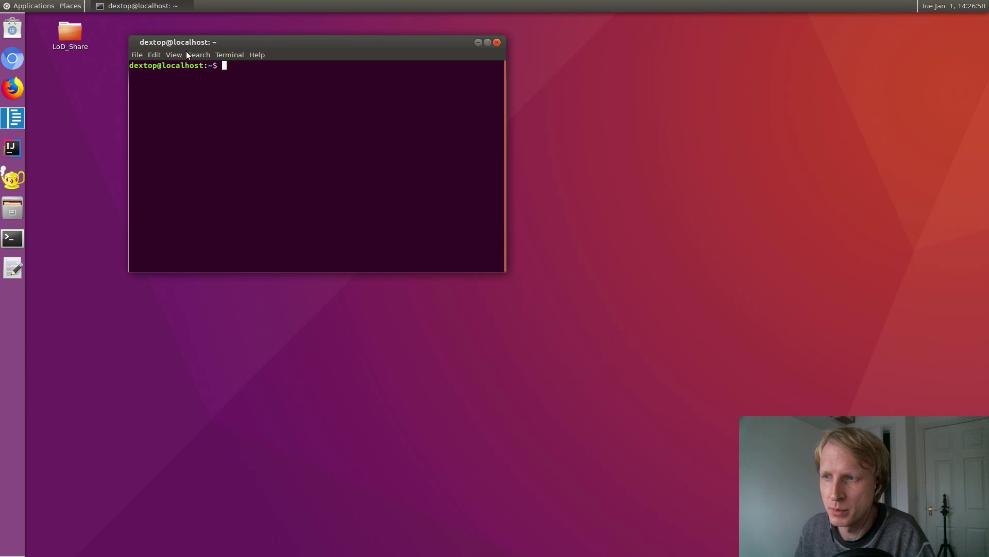
{"action": "left_click", "coordinate": [173, 54]}
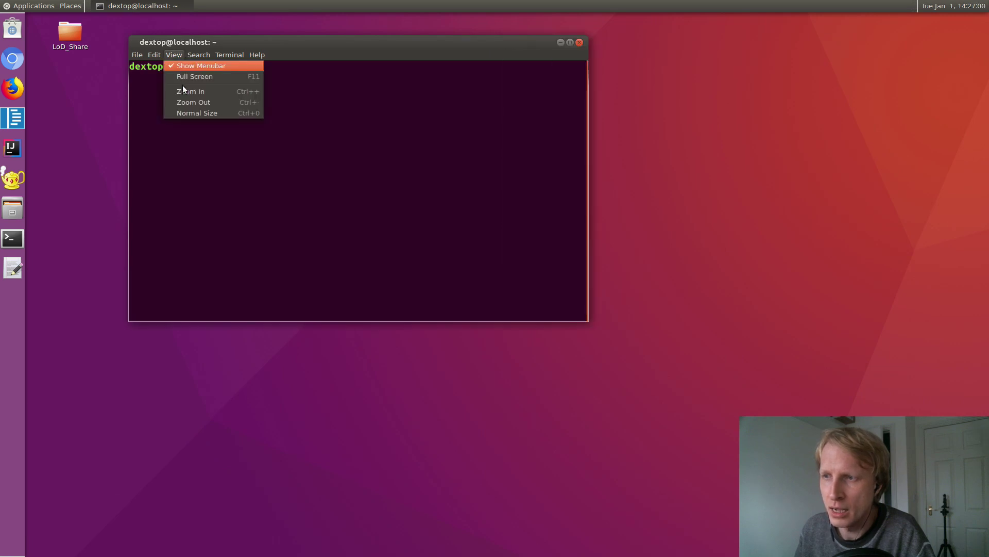
{"action": "left_click", "coordinate": [194, 76]}
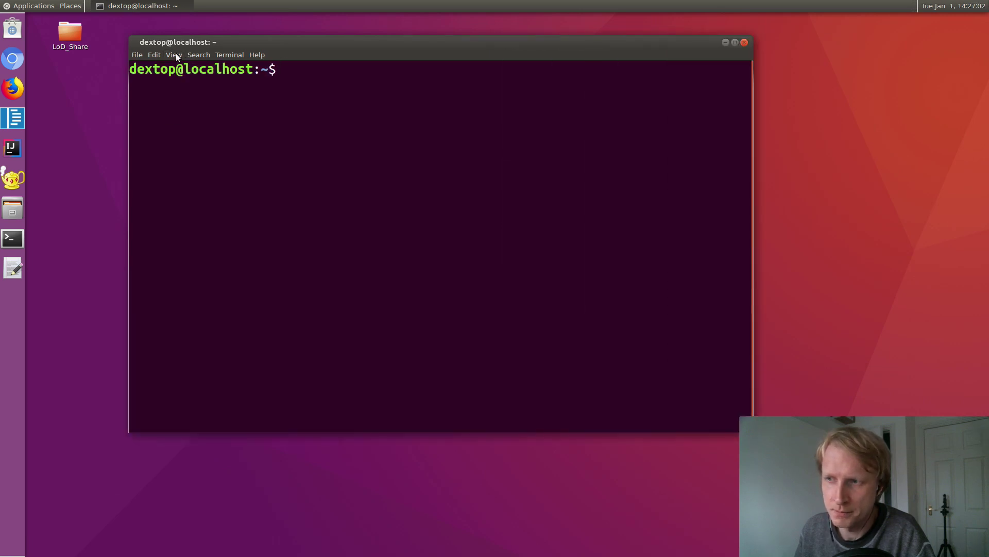
{"action": "left_click", "coordinate": [174, 54]}
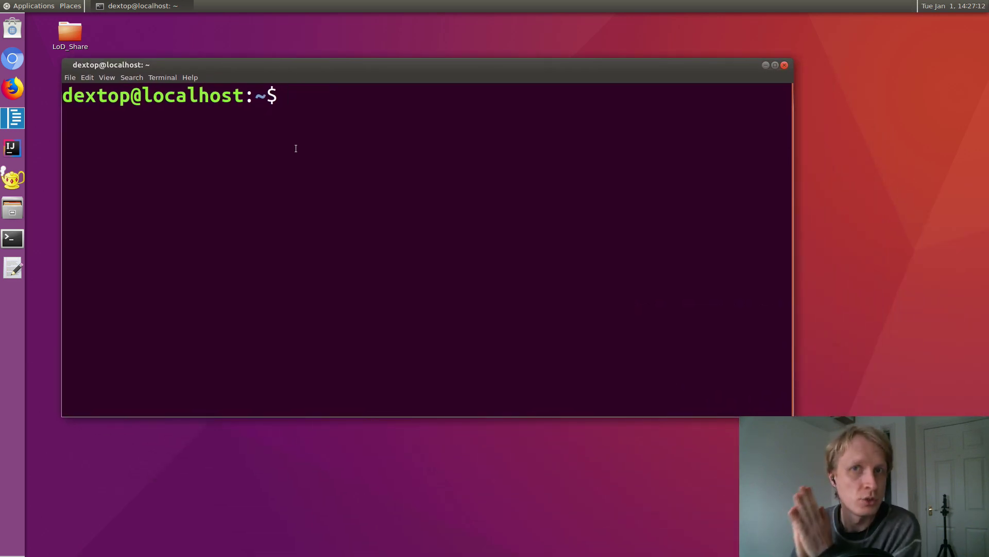
Run 'sudo apt-get update' with the password, then start 'sudo apt-get upgrade'
{"action": "type", "text": "sud"}
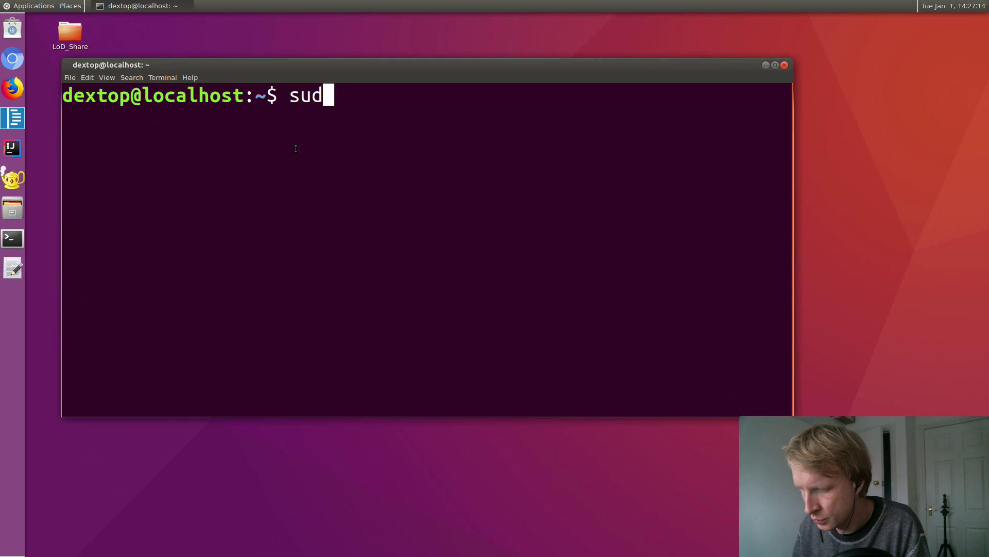
{"action": "type", "text": "o apt-get"}
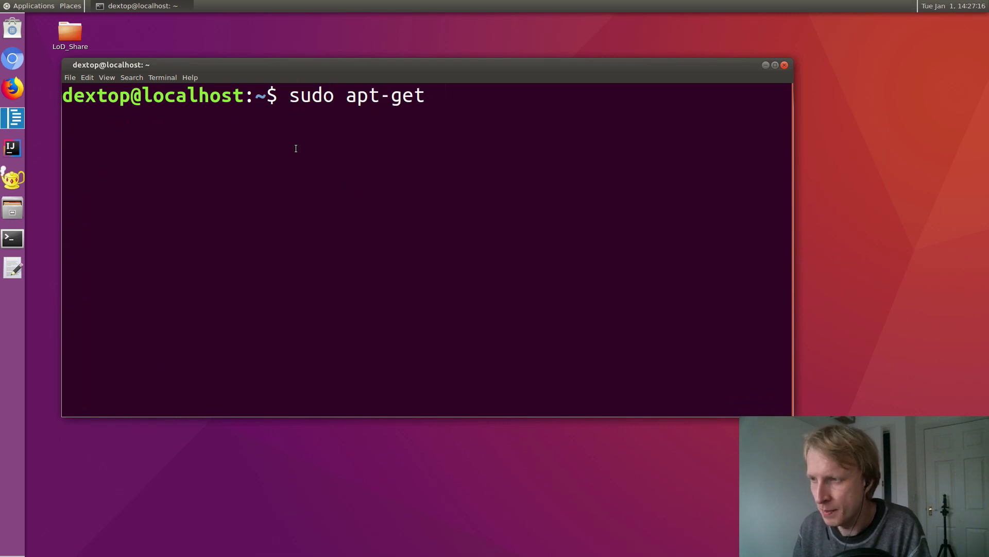
{"action": "key", "text": "Return"}
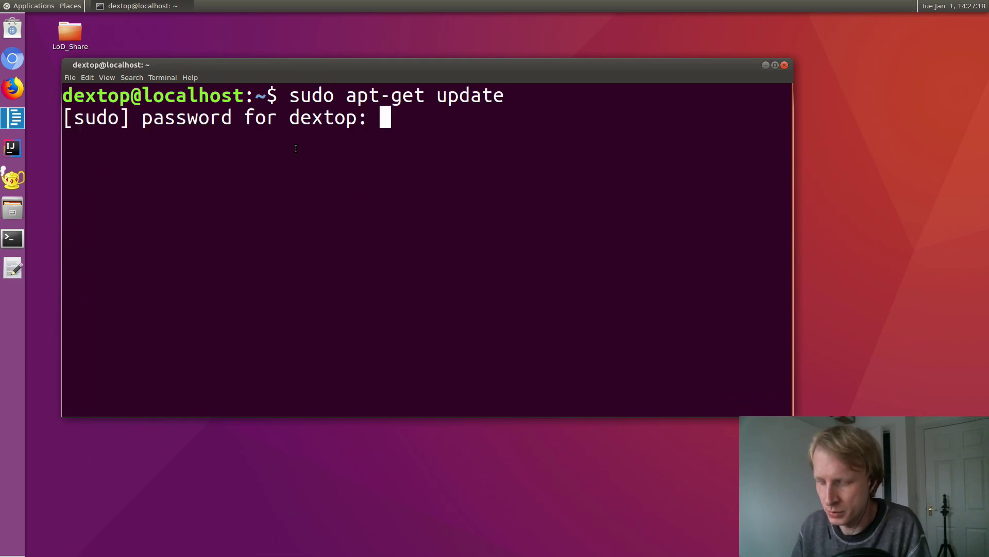
{"action": "key", "text": "Return"}
{"action": "type", "text": "sudo apt-get upgrade"}
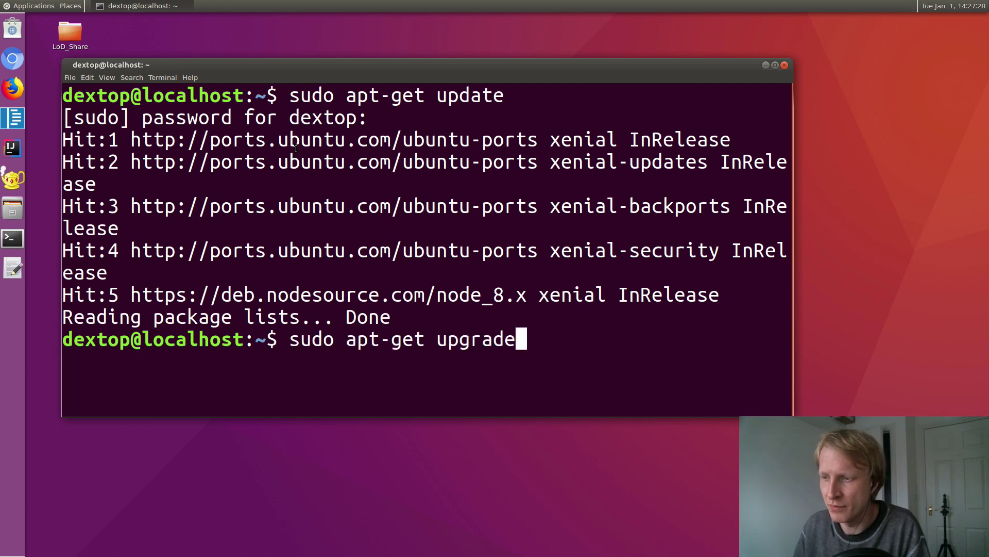
{"action": "key", "text": "Return"}
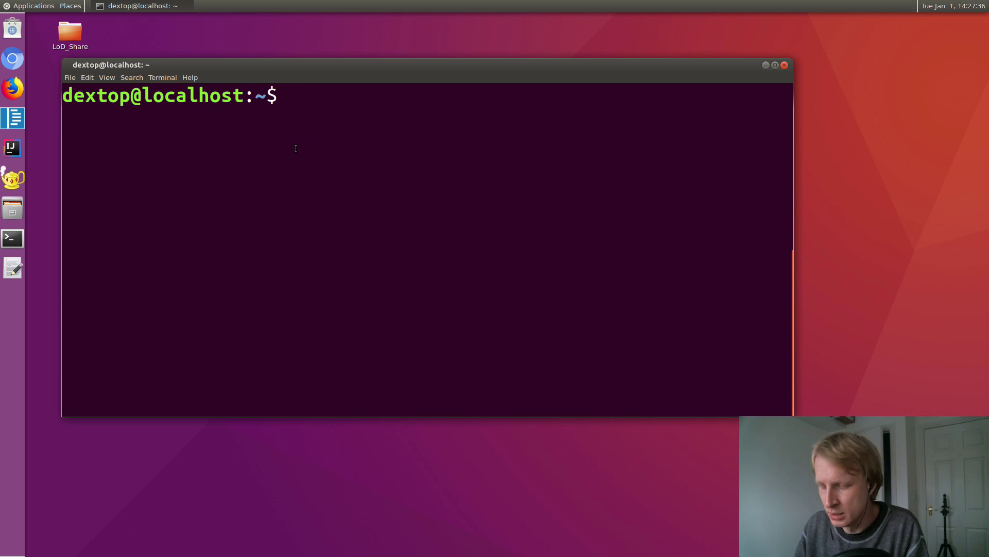
Run 'sudo apt-get install gimp' to install GIMP
{"action": "type", "text": "sudo apt-get in"}
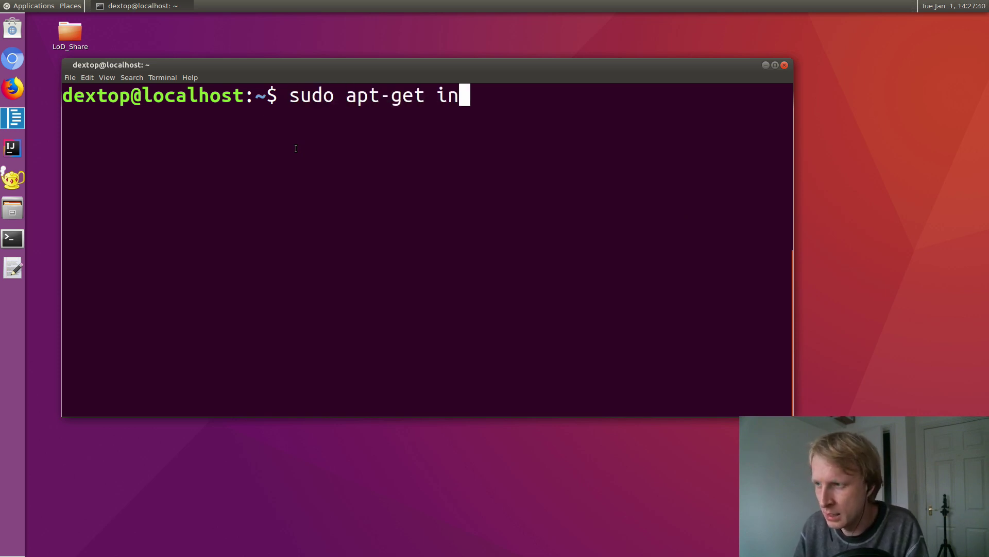
{"action": "type", "text": "stall gim"}
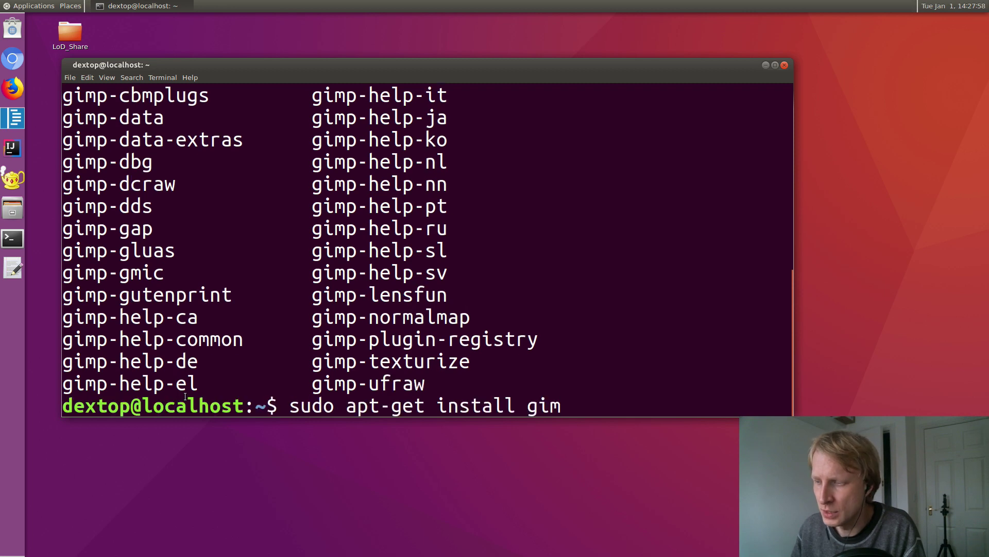
{"action": "key", "text": "Return"}
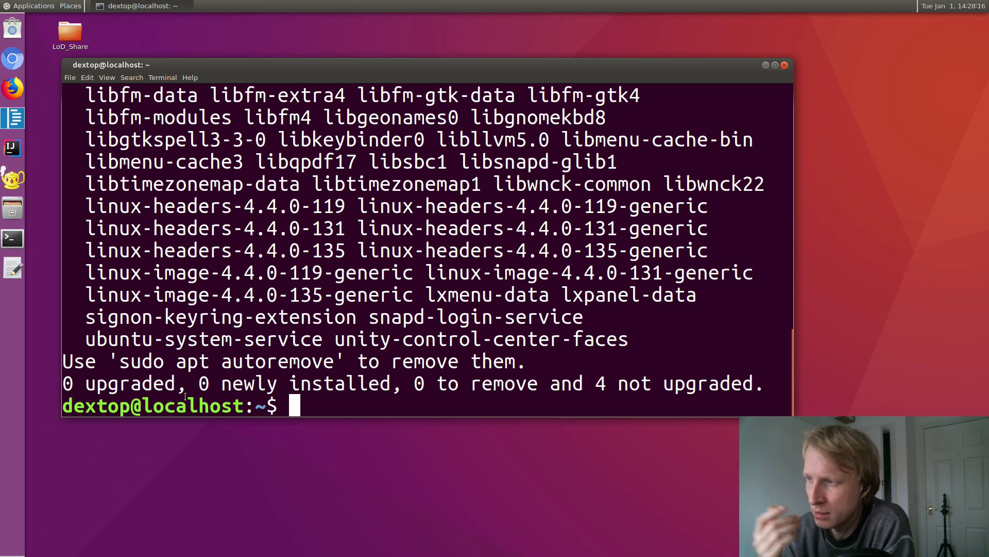
{"action": "type", "text": "y"}
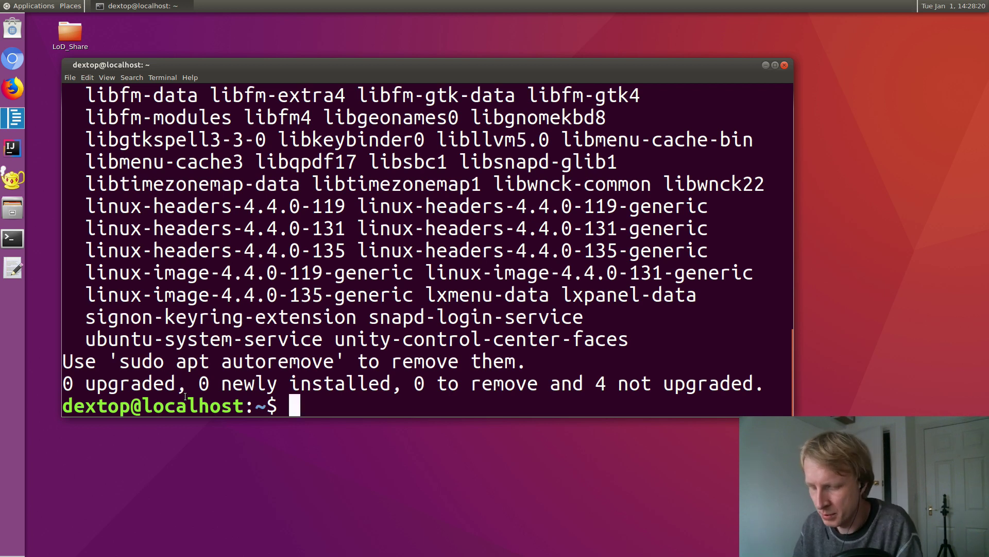
{"action": "type", "text": "additioa"}
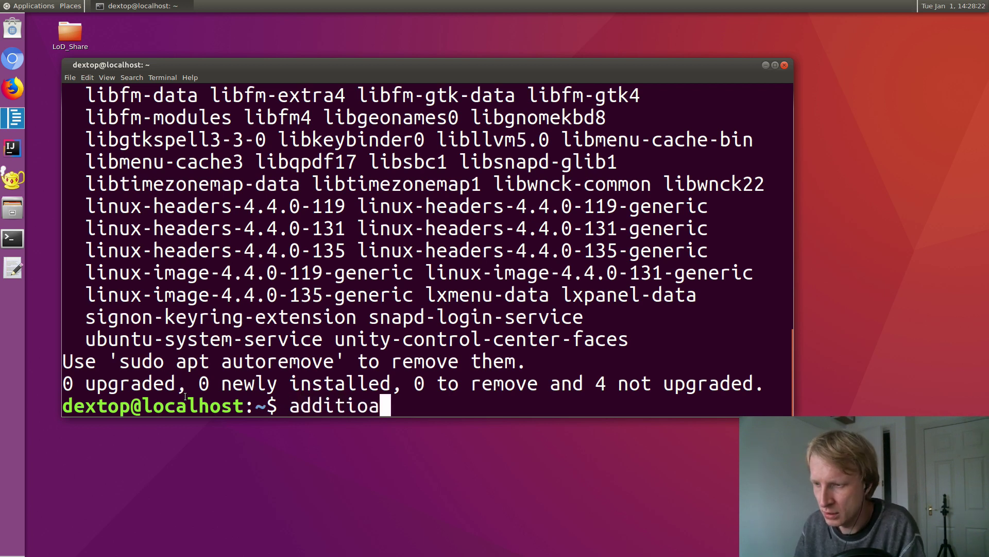
{"action": "key", "text": "BackSpace"}
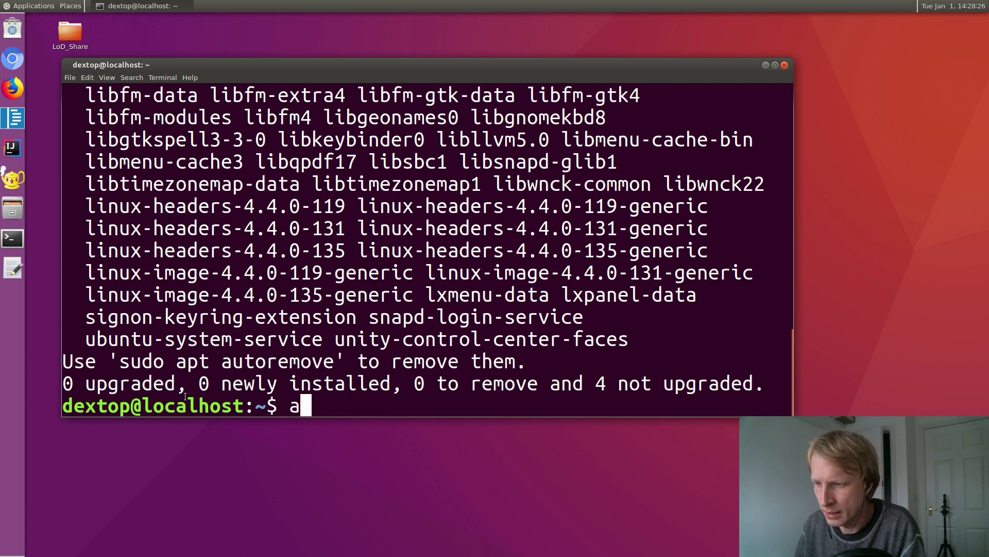
{"action": "type", "text": "xtra stora"}
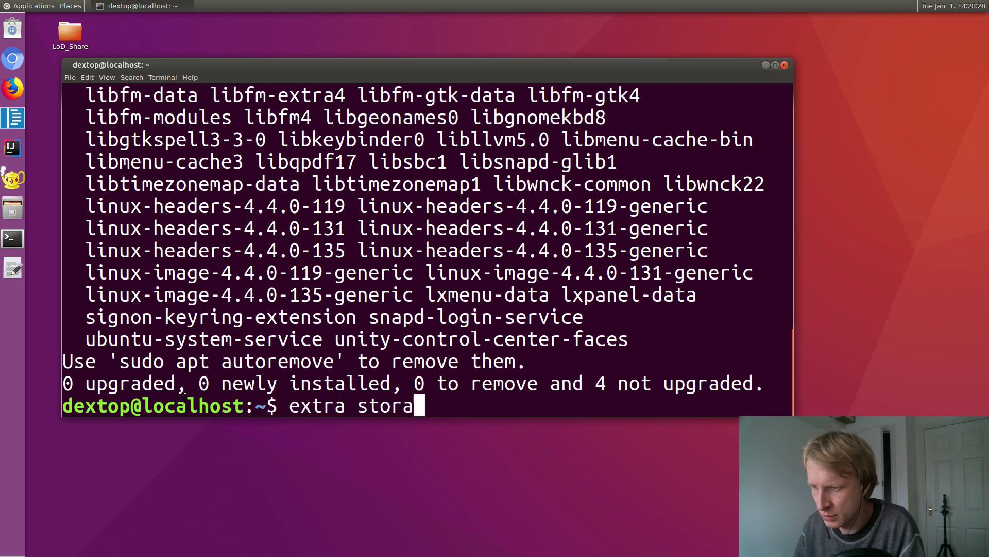
{"action": "type", "text": "ge 1"}
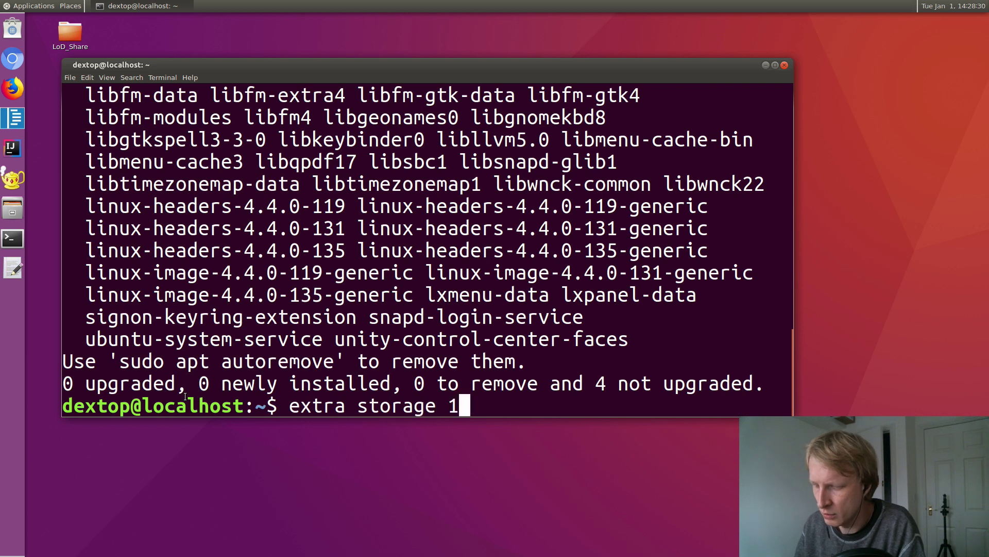
{"action": "type", "text": "56"}
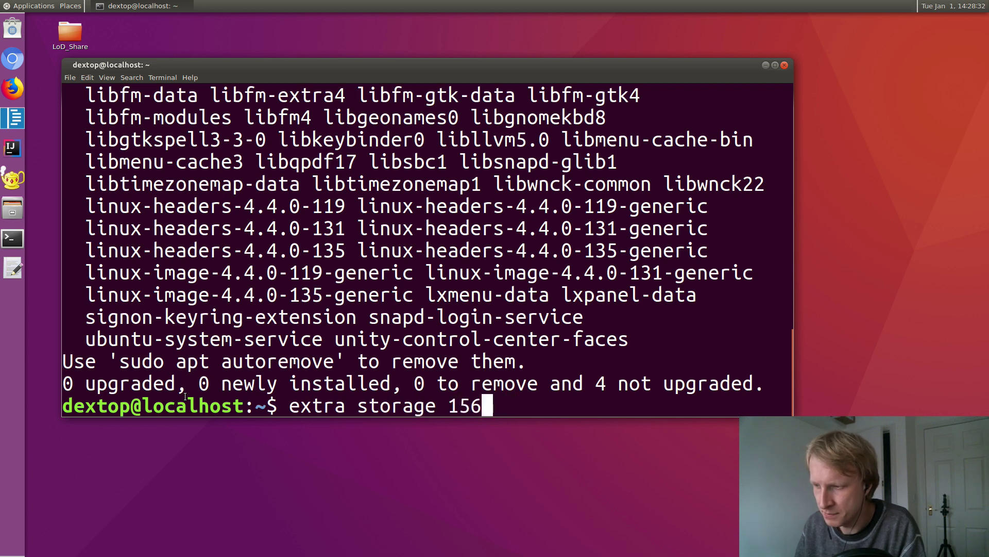
{"action": "type", "text": ".56mb"}
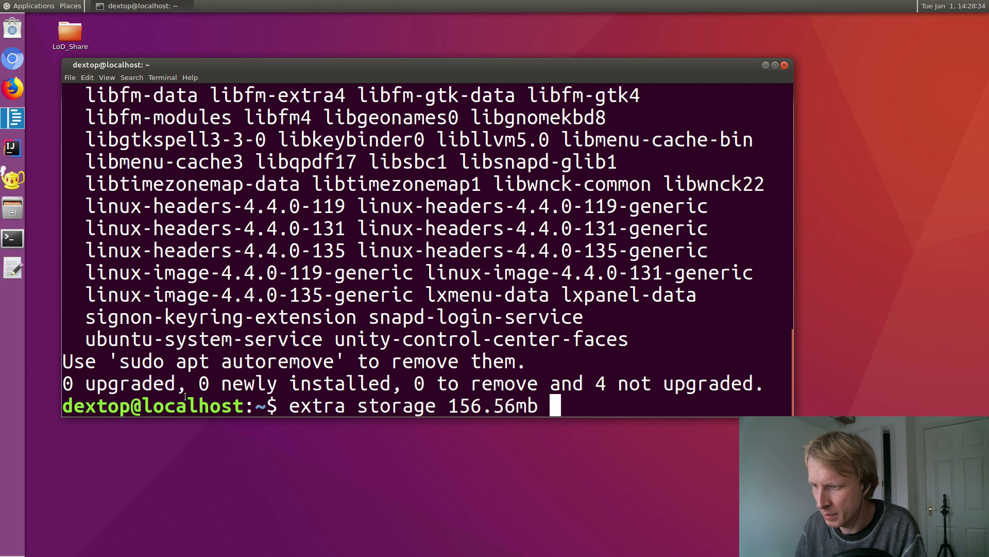
{"action": "type", "text": "[Y/"}
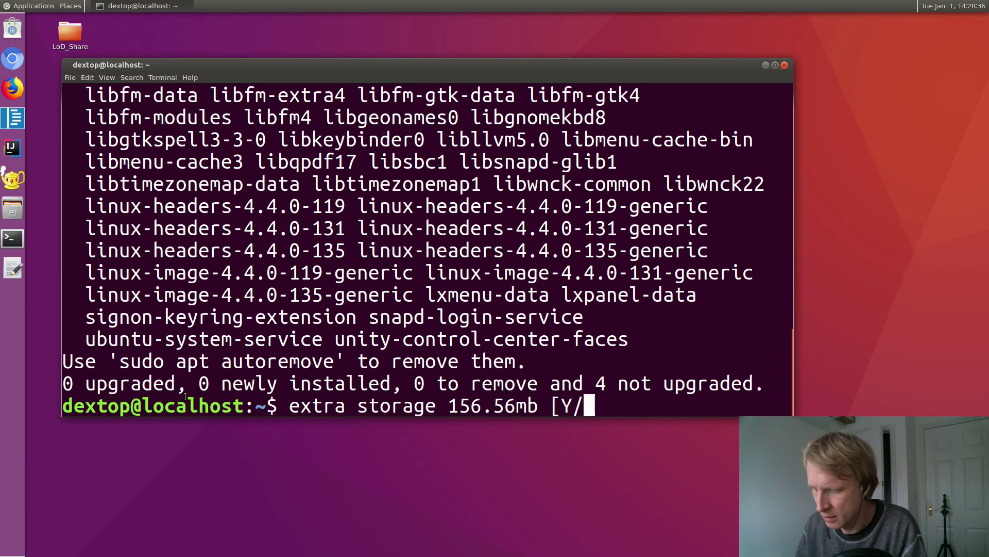
{"action": "type", "text": "n]"}
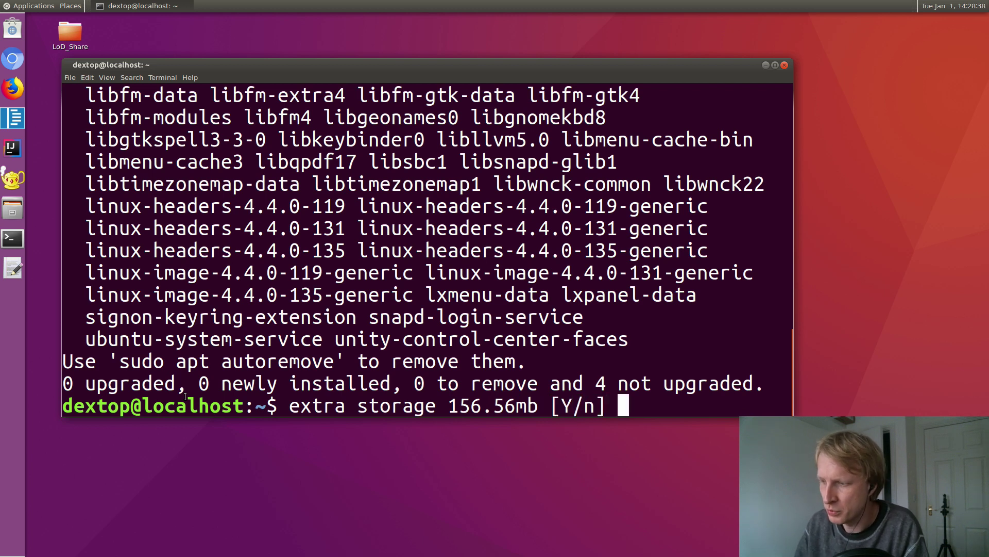
{"action": "type", "text": "Y"}
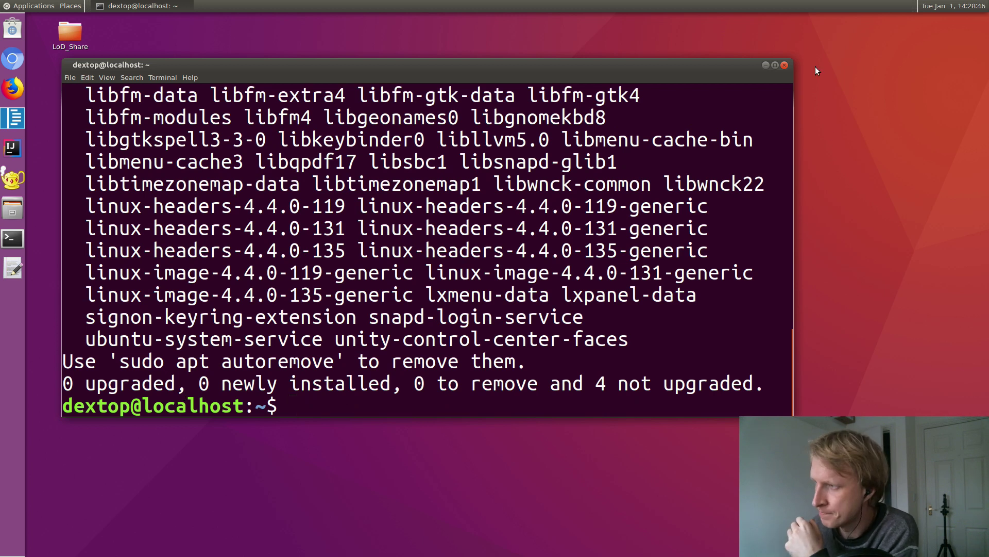
Close the terminal and launch GIMP Image Editor from Applications > Graphics
{"action": "left_click", "coordinate": [785, 65]}
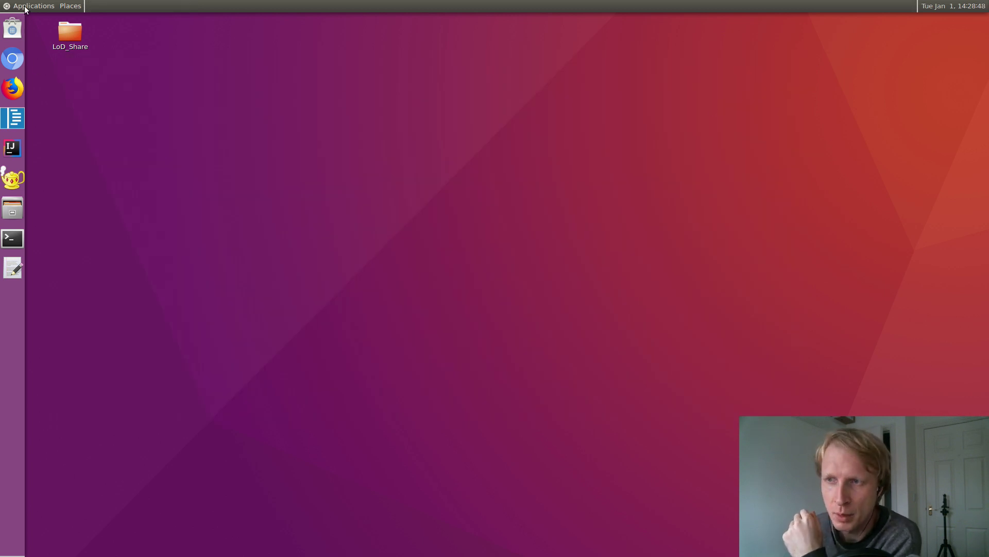
{"action": "left_click", "coordinate": [33, 6]}
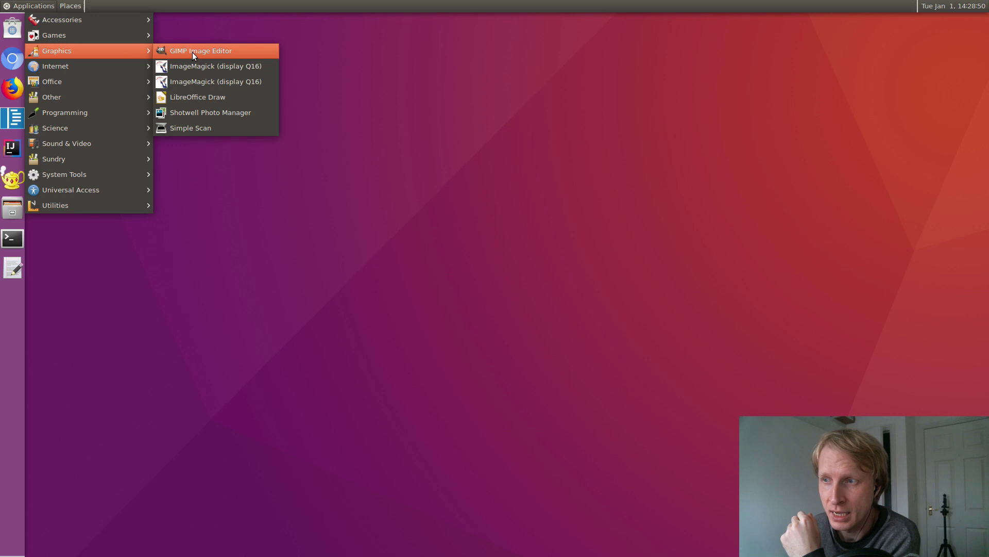
{"action": "left_click", "coordinate": [200, 50]}
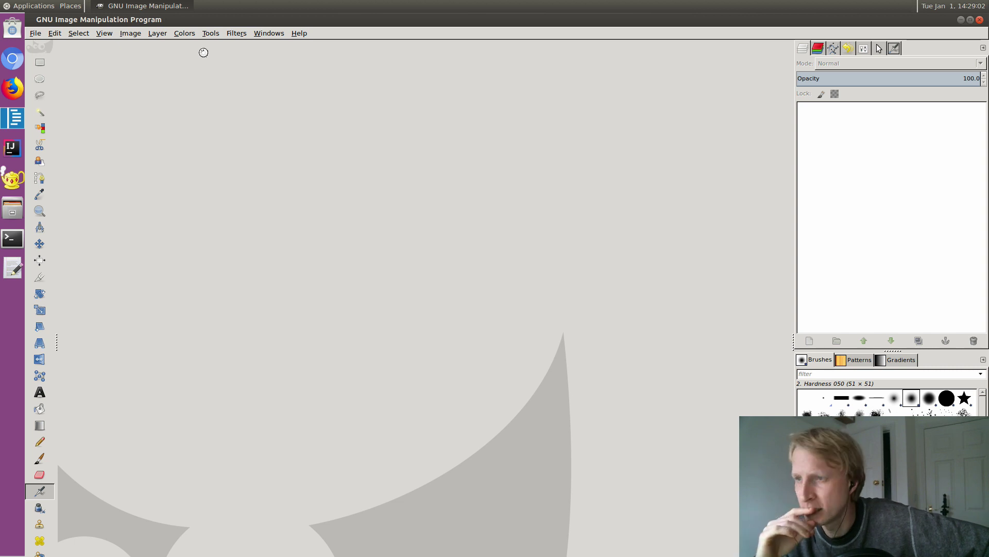
{"action": "mouse_move", "coordinate": [280, 104]}
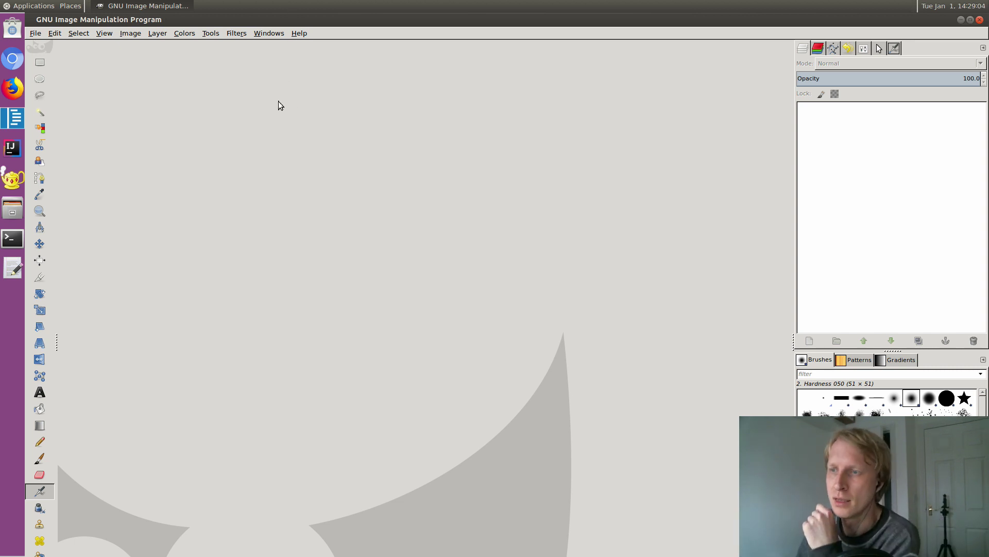
Create a new blank image 1920 pixels wide by 1080 high
{"action": "left_click", "coordinate": [34, 33]}
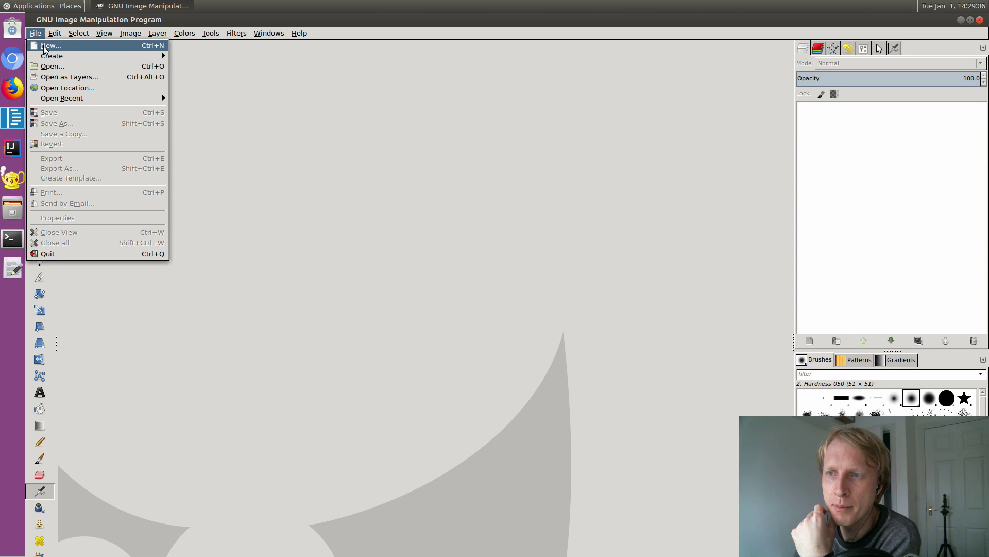
{"action": "left_click", "coordinate": [49, 45]}
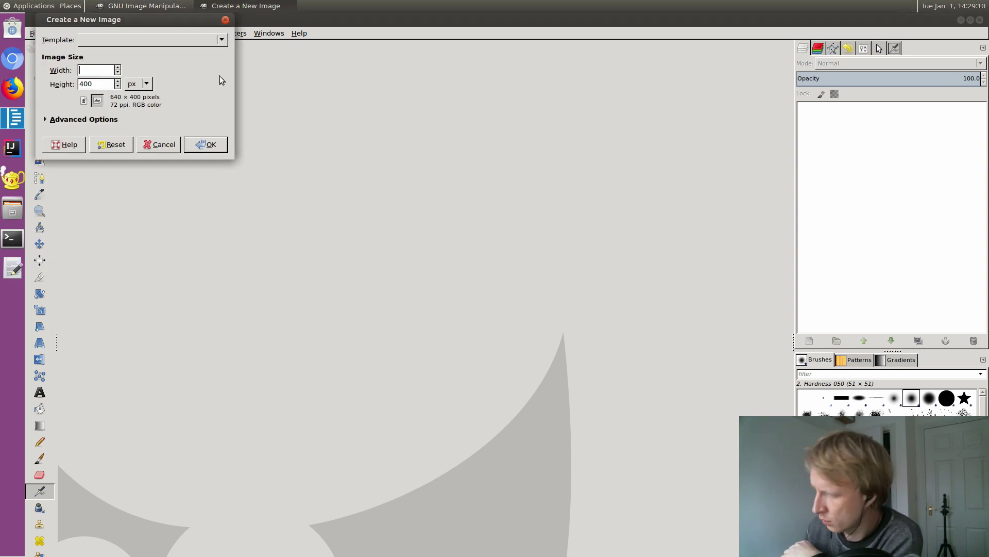
{"action": "type", "text": "1920"}
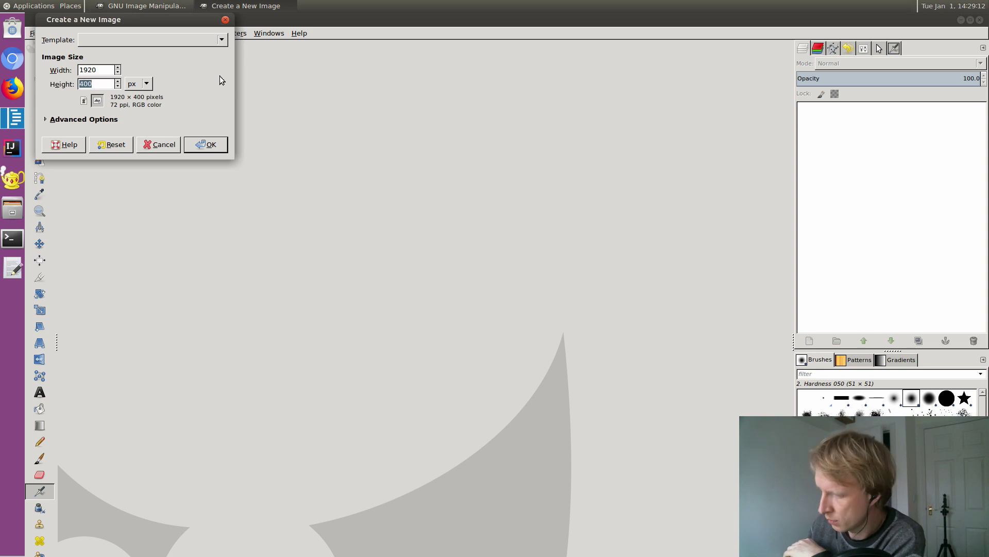
{"action": "left_click", "coordinate": [205, 144]}
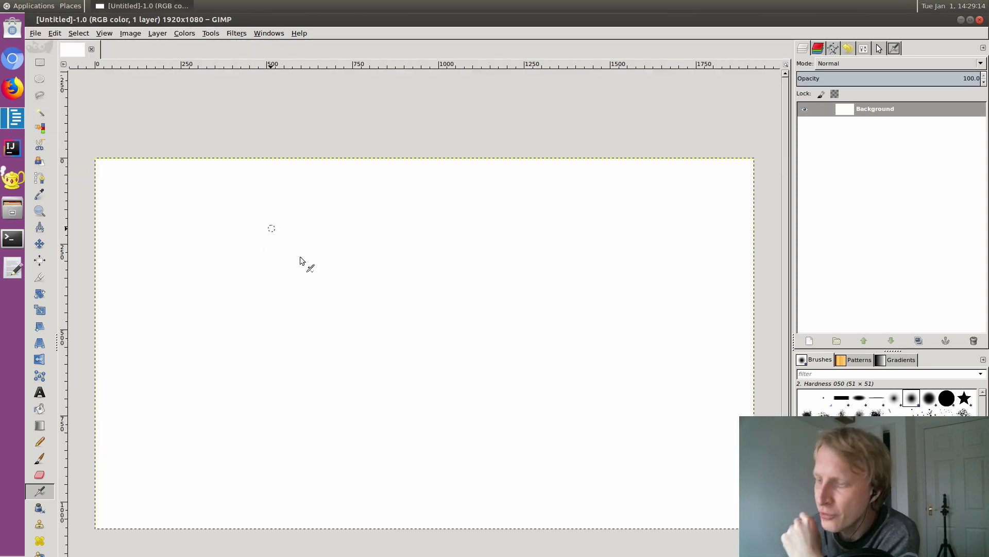
{"action": "mouse_move", "coordinate": [708, 259]}
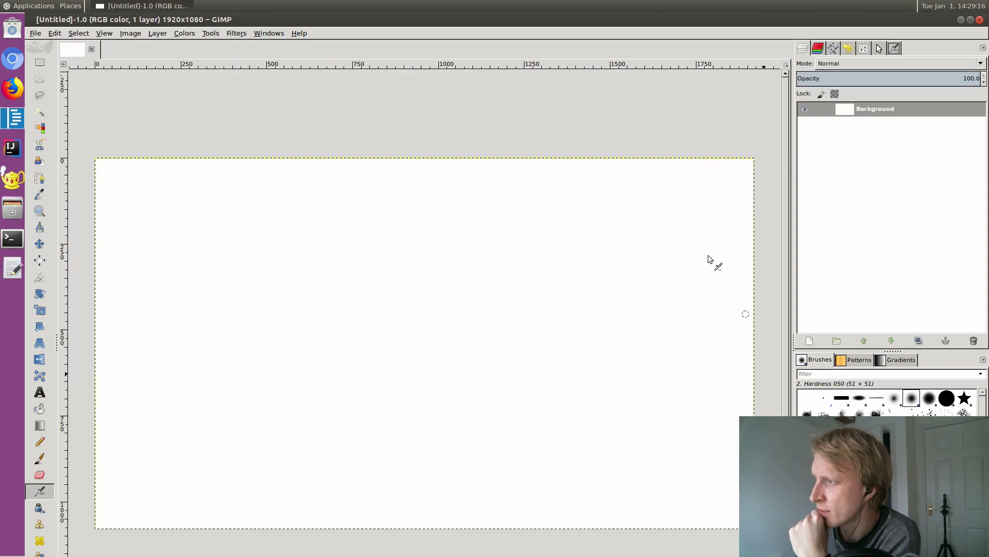
{"action": "mouse_move", "coordinate": [39, 211]}
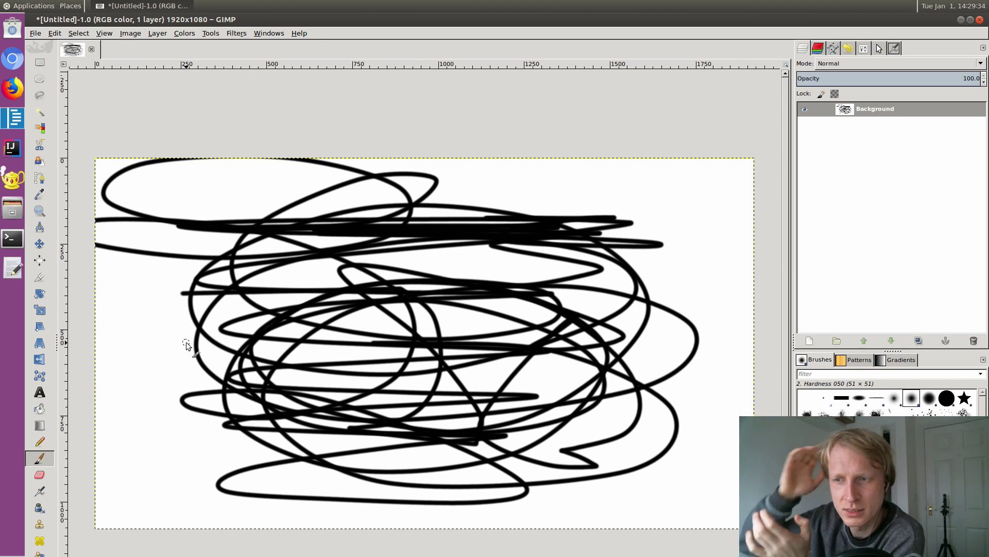
{"action": "mouse_move", "coordinate": [331, 376]}
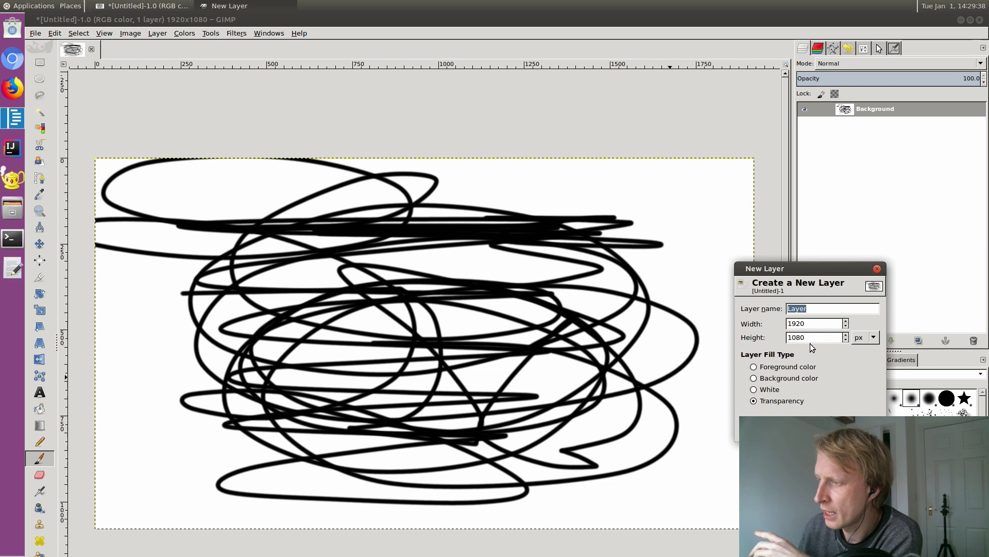
{"action": "mouse_move", "coordinate": [826, 349]}
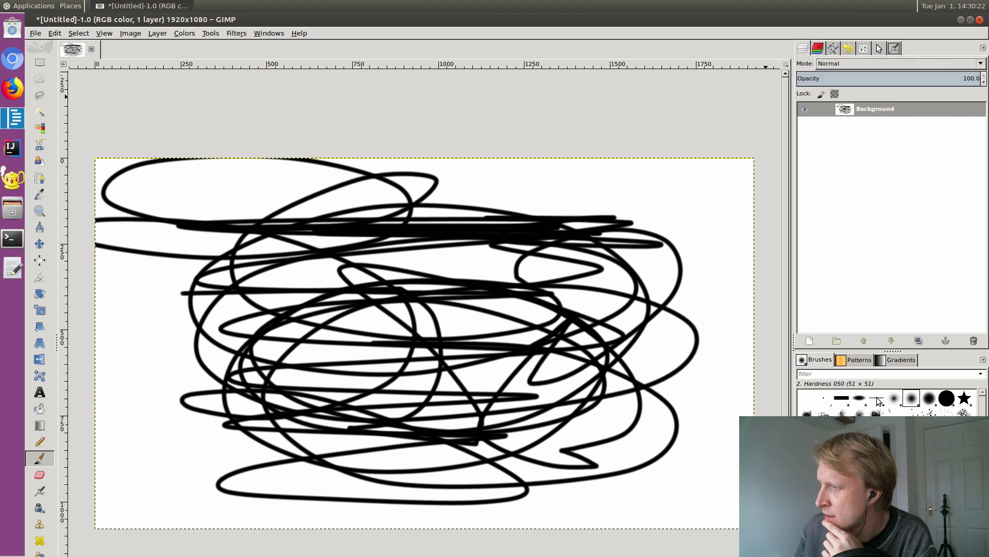
{"action": "mouse_move", "coordinate": [637, 404]}
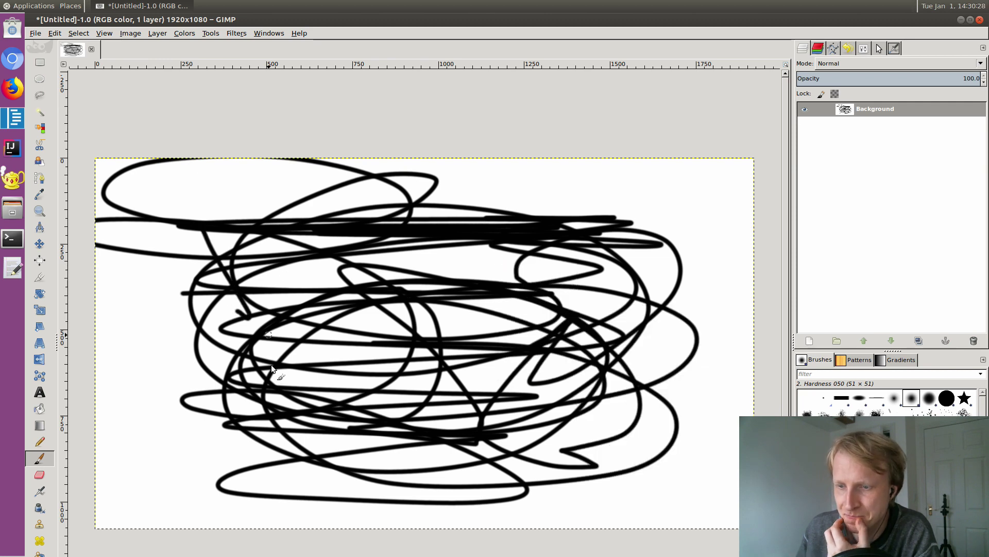
{"action": "mouse_move", "coordinate": [61, 338]}
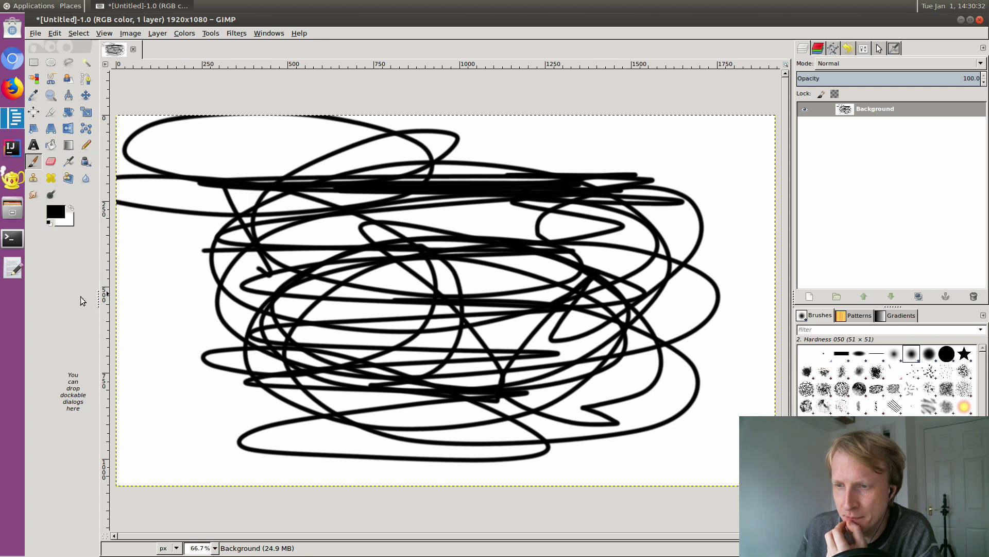
Switch the foreground colour to red, then blue, and scribble strokes over the black doodle
{"action": "left_click", "coordinate": [56, 211]}
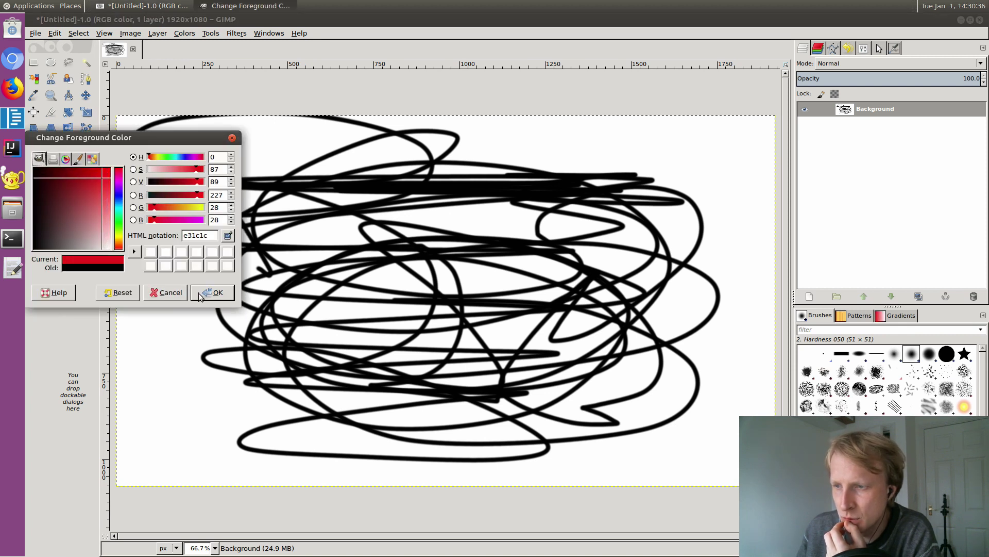
{"action": "left_click", "coordinate": [212, 292]}
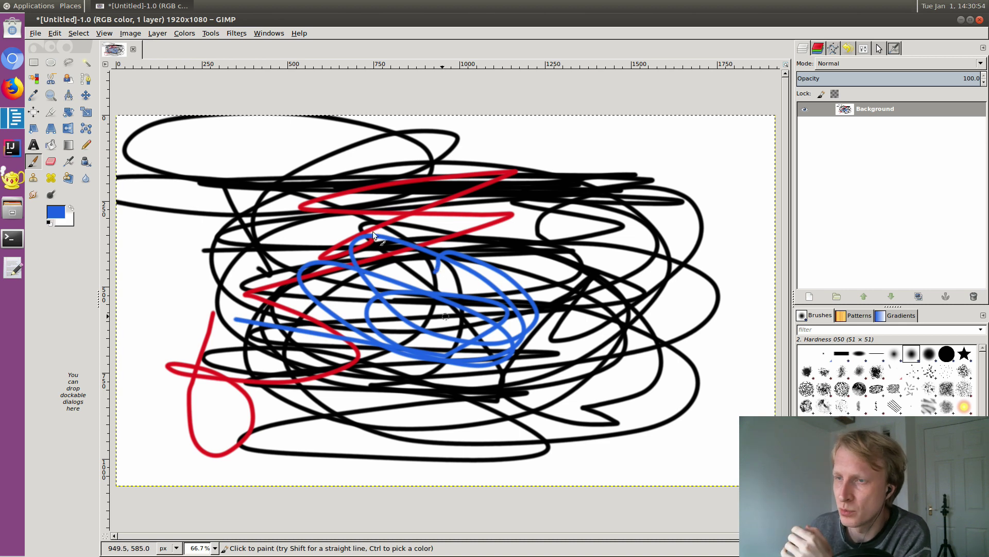
{"action": "left_click", "coordinate": [36, 33]}
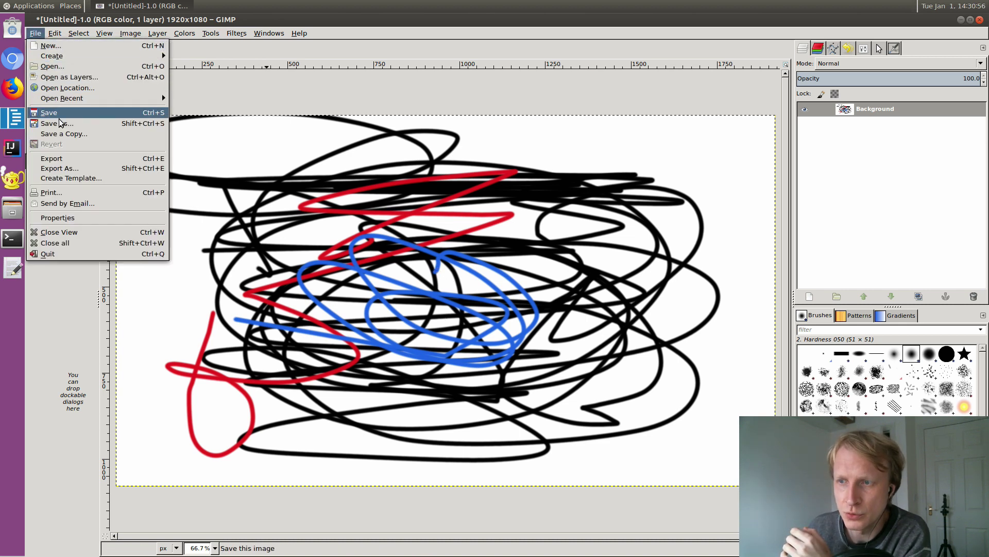
{"action": "left_click", "coordinate": [49, 112]}
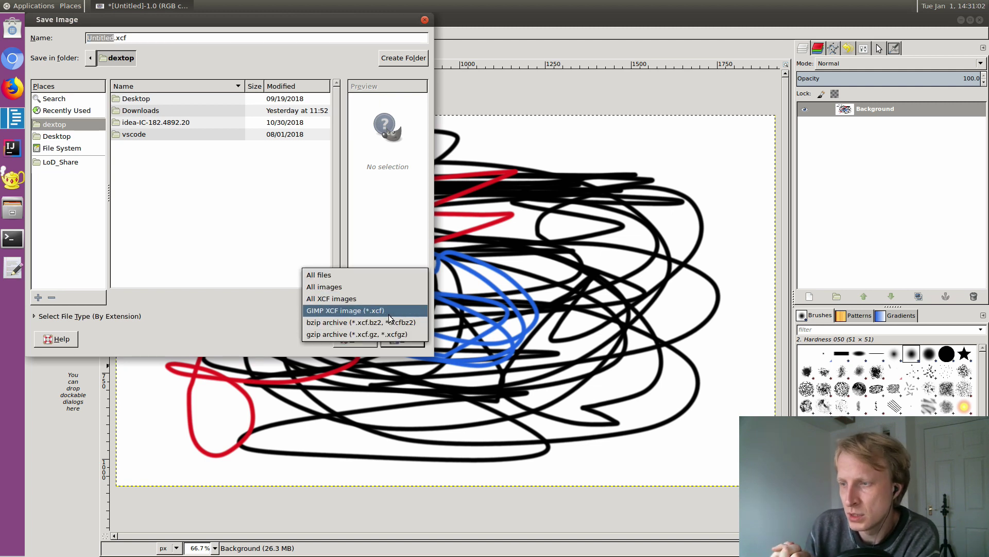
{"action": "mouse_move", "coordinate": [224, 320]}
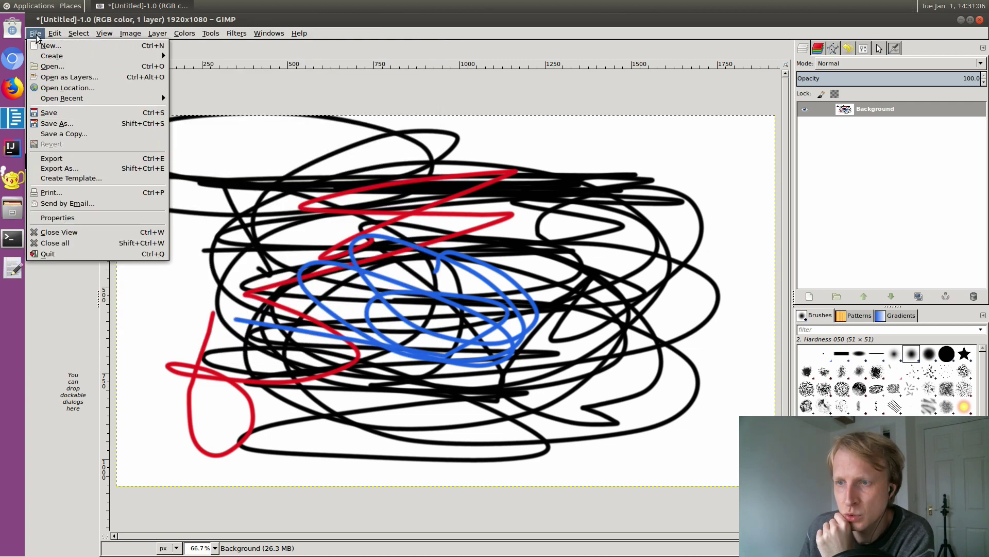
Export As into LoD_Share > External Storage with the name amazing.jpeg
{"action": "left_click", "coordinate": [59, 168]}
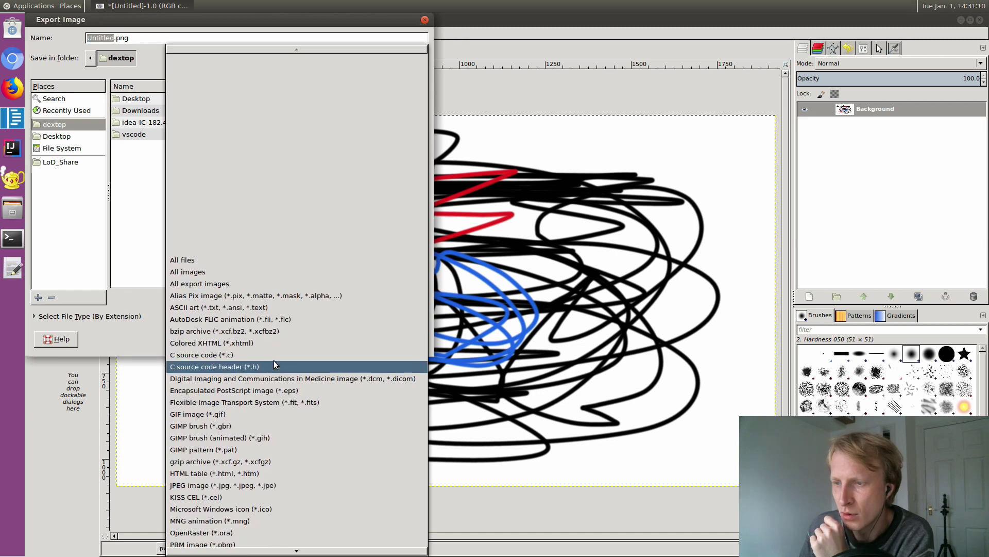
{"action": "scroll", "scroll_direction": "down", "scroll_amount": 3}
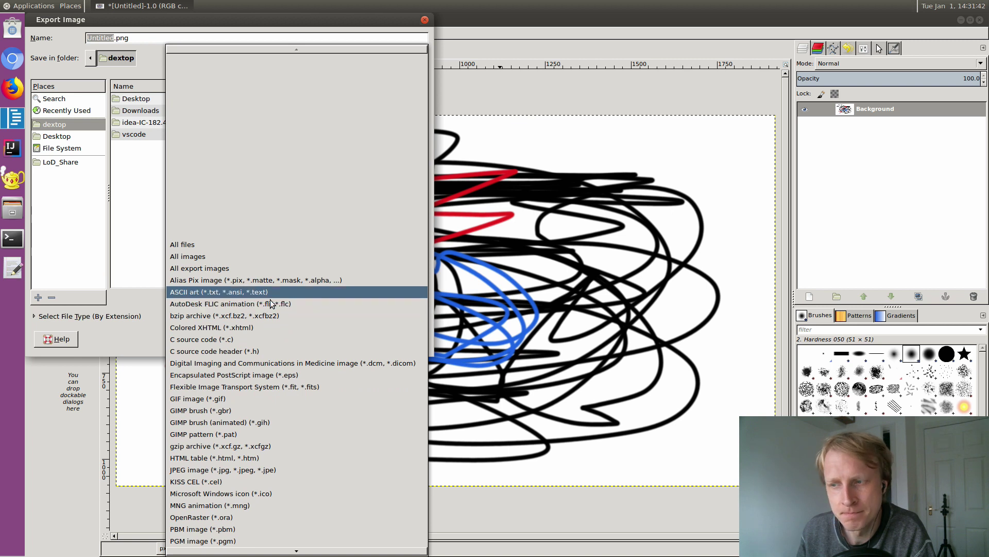
{"action": "mouse_move", "coordinate": [198, 292]}
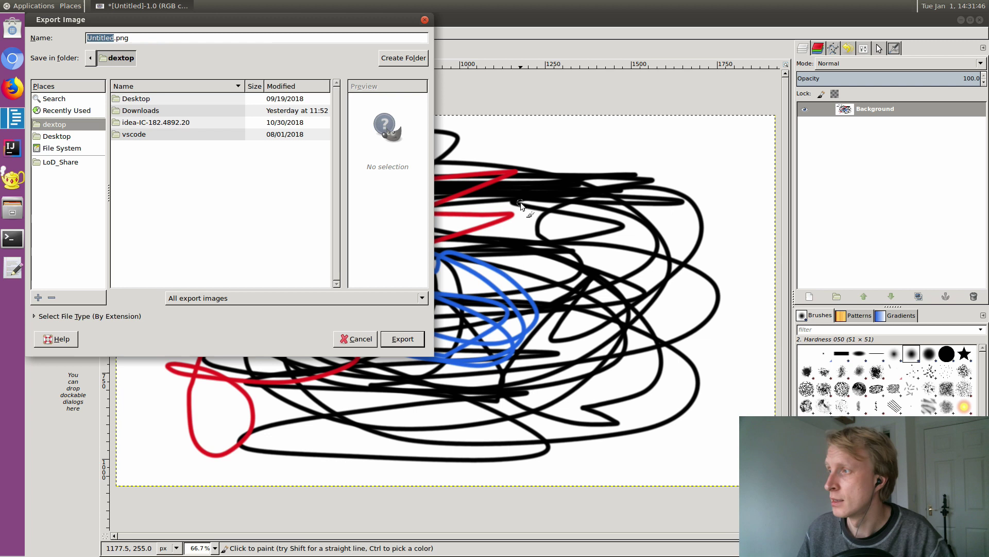
{"action": "mouse_move", "coordinate": [338, 295]}
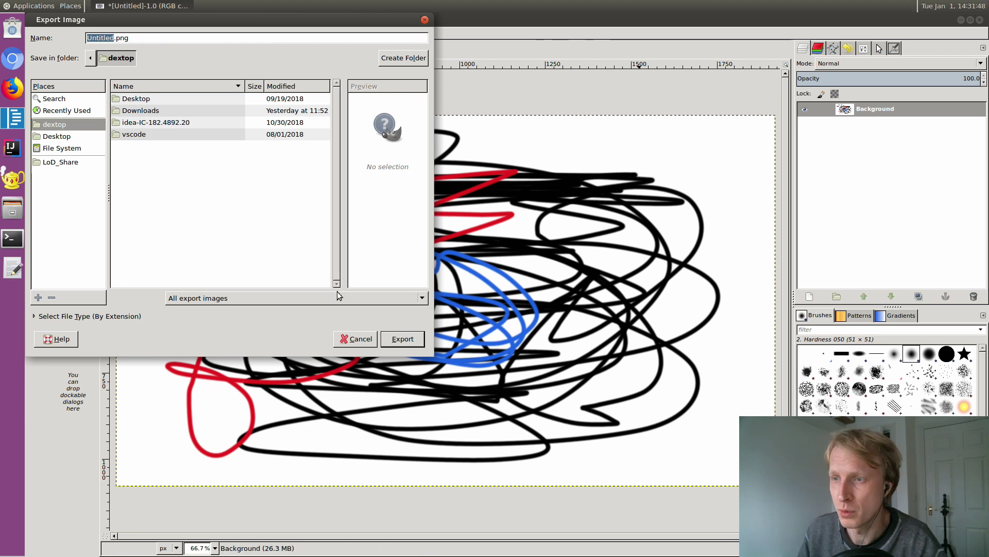
{"action": "mouse_move", "coordinate": [361, 351]}
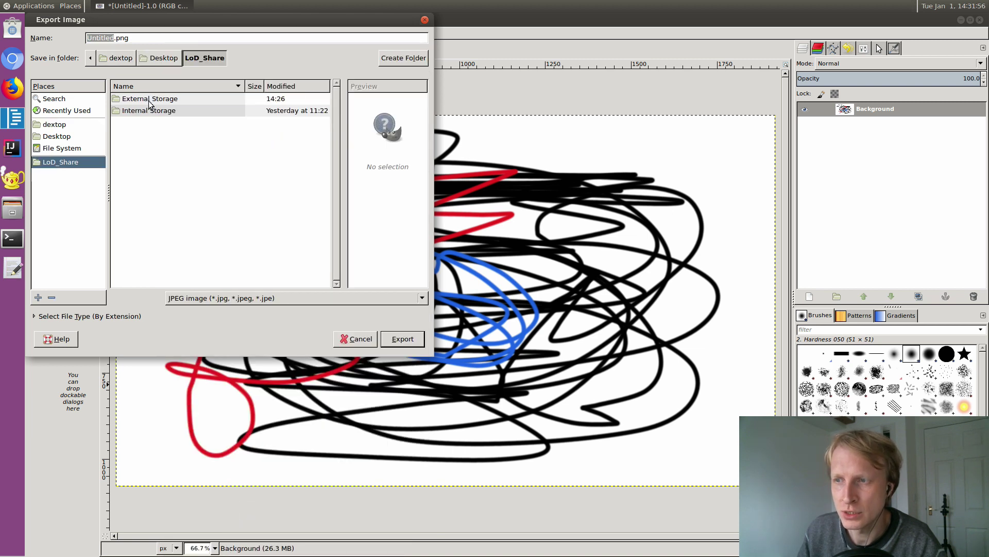
{"action": "double_click", "coordinate": [149, 110]}
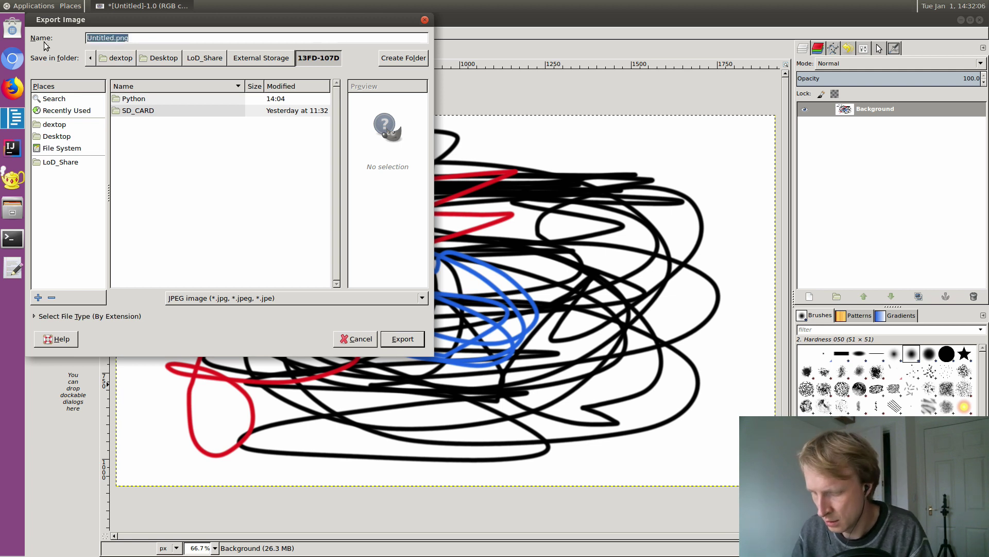
{"action": "type", "text": "amazing"}
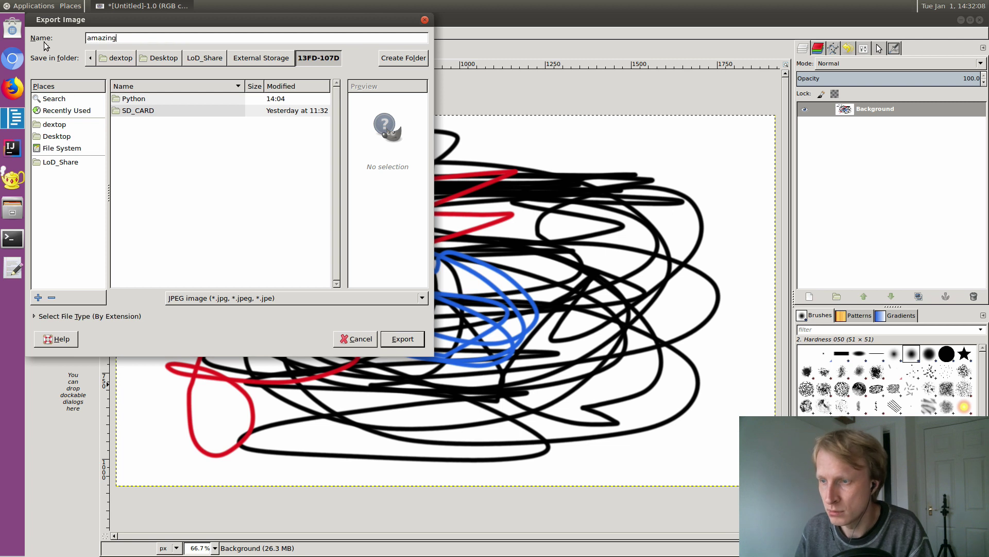
{"action": "type", "text": ".jpeg"}
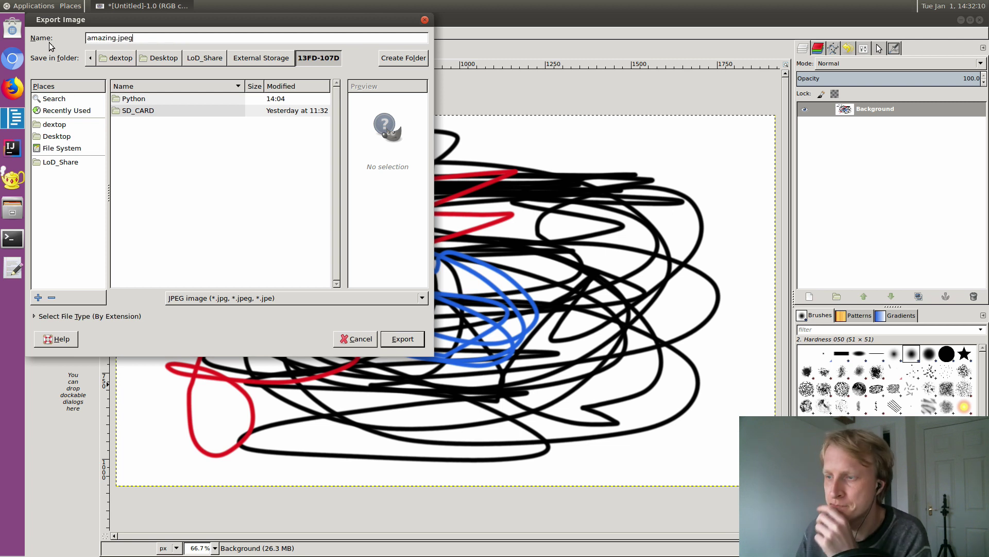
{"action": "left_click", "coordinate": [402, 339]}
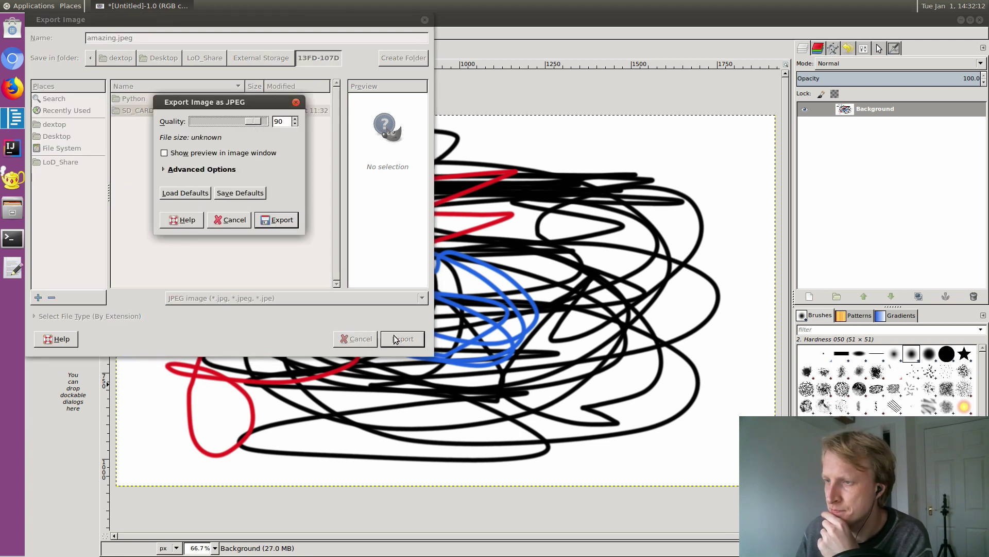
Set JPEG quality to 100 and confirm the export
{"action": "left_click", "coordinate": [293, 118]}
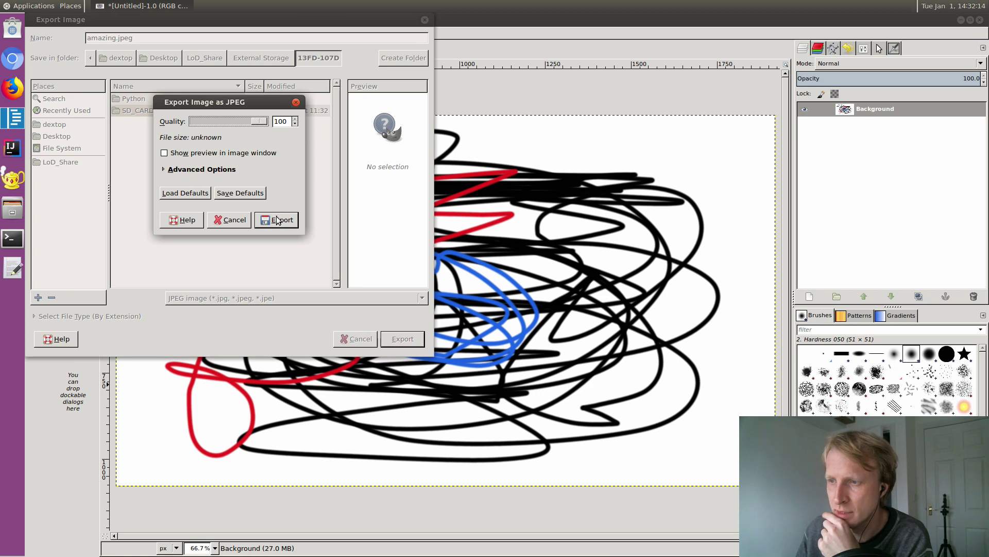
{"action": "left_click", "coordinate": [276, 219]}
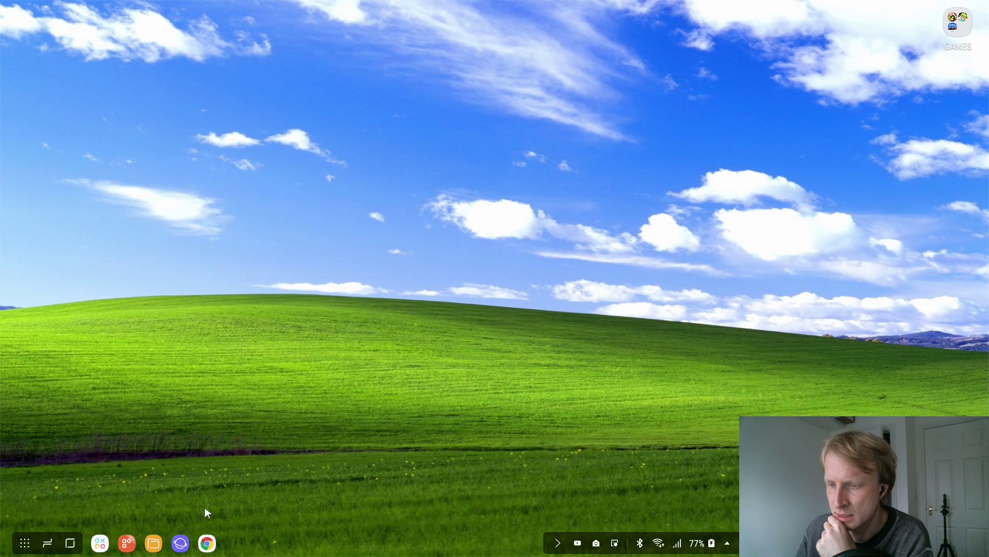
In My Files open SD card > LoD_Share, view amazing.jpeg, and close the preview
{"action": "left_click", "coordinate": [153, 543]}
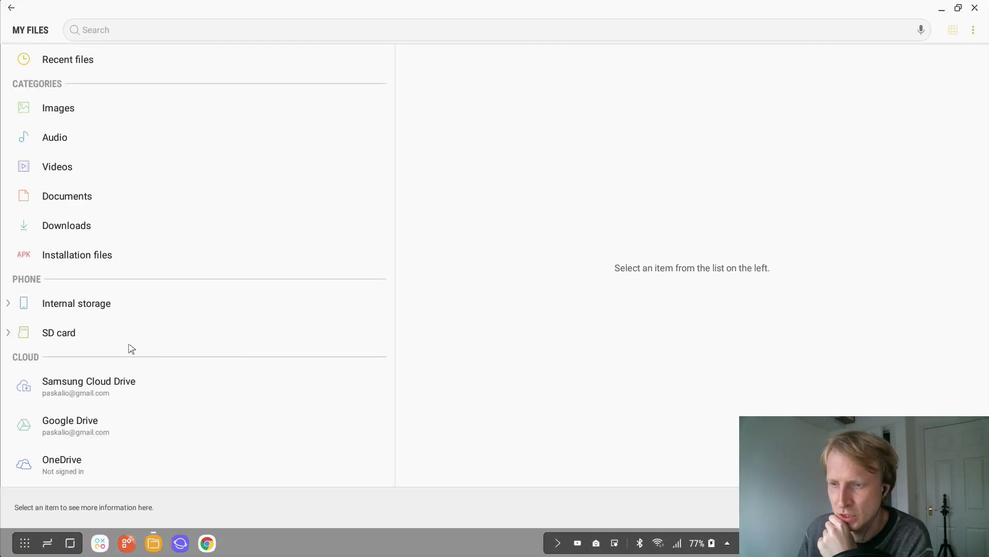
{"action": "left_click", "coordinate": [58, 332]}
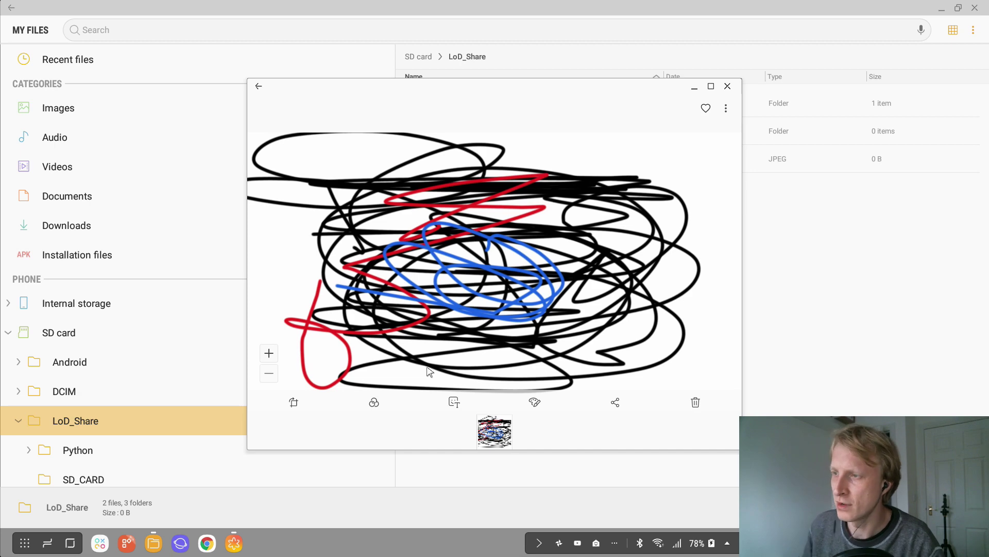
{"action": "left_click", "coordinate": [727, 86]}
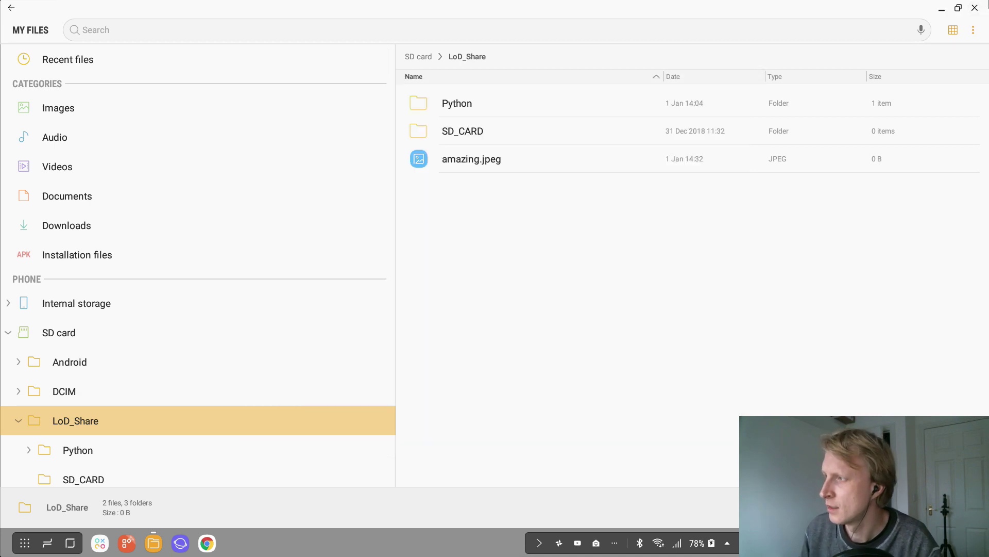